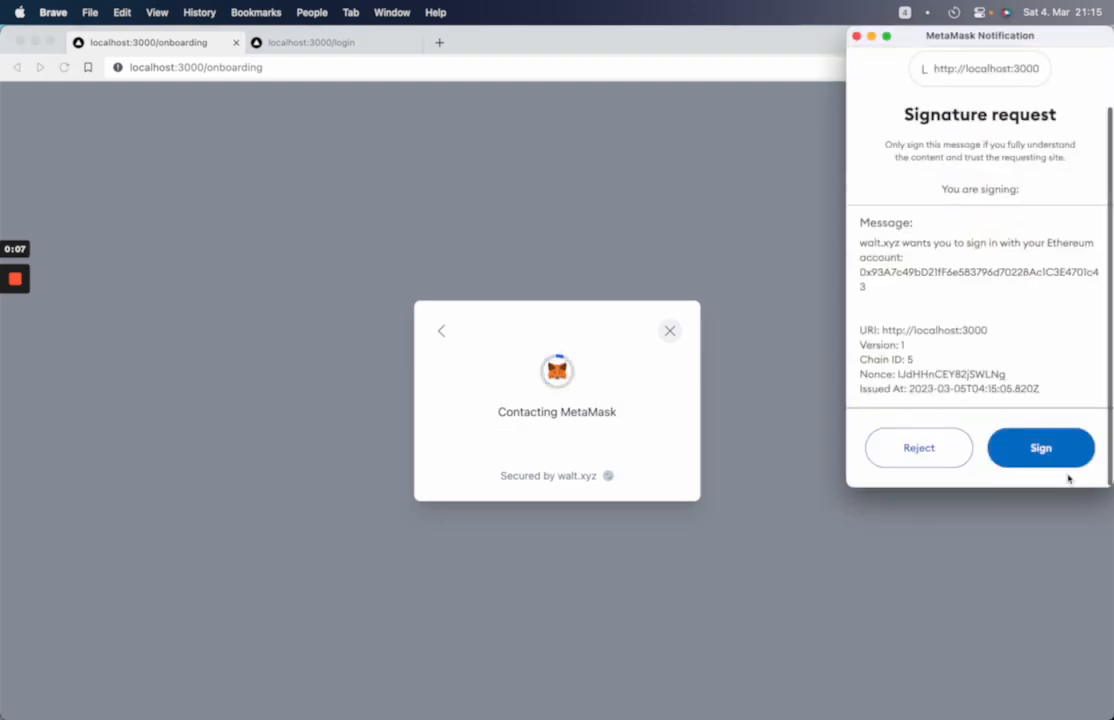
pyautogui.click(1040, 448)
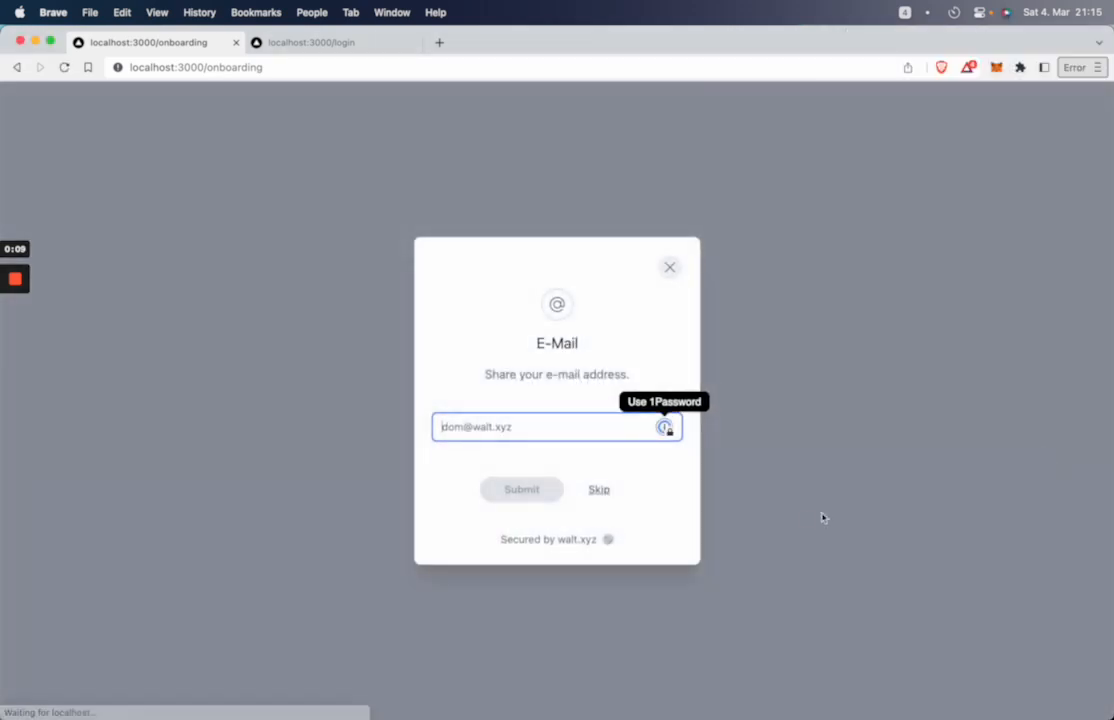
pyautogui.moveTo(760, 468)
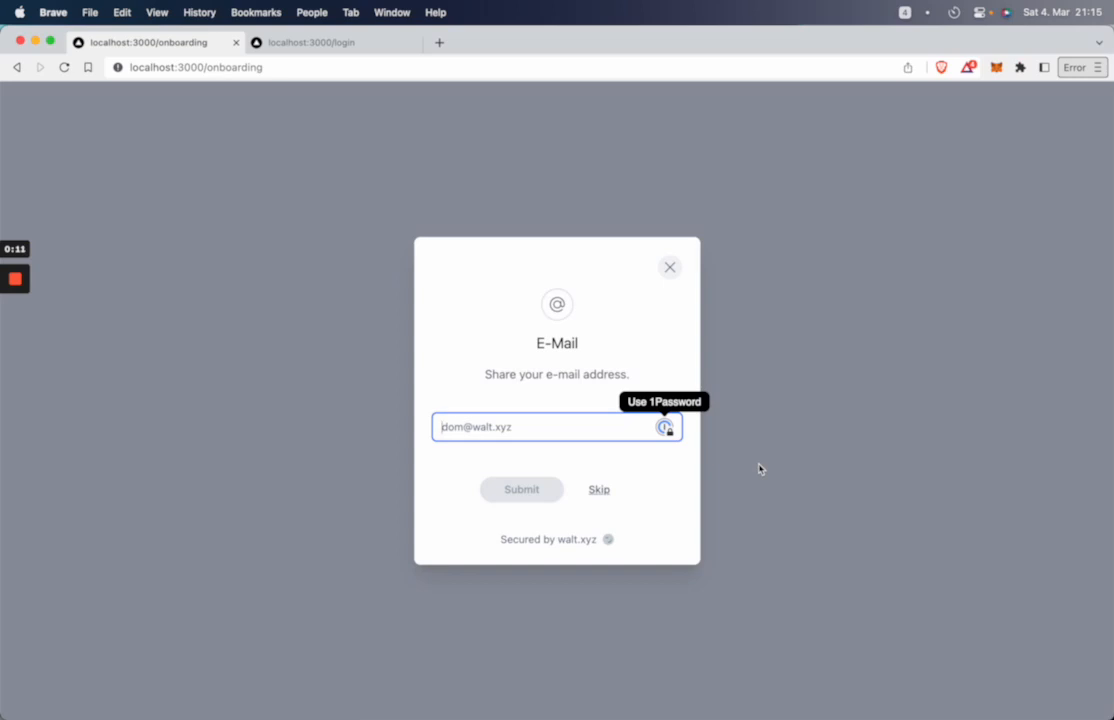
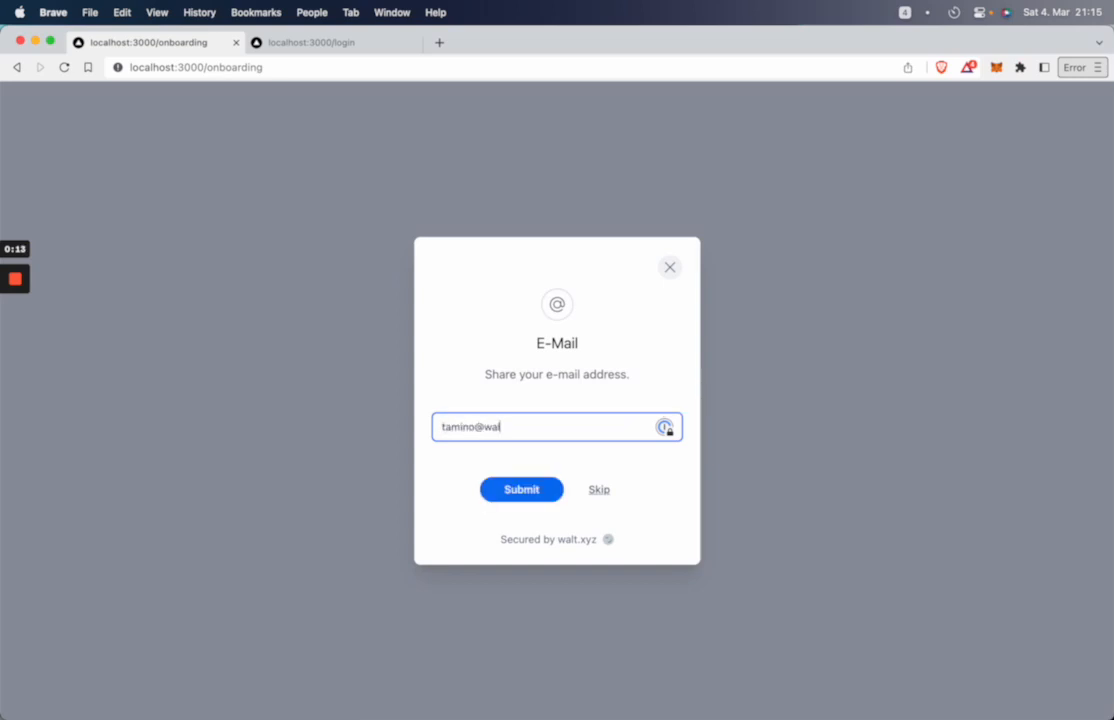
pyautogui.click(520, 488)
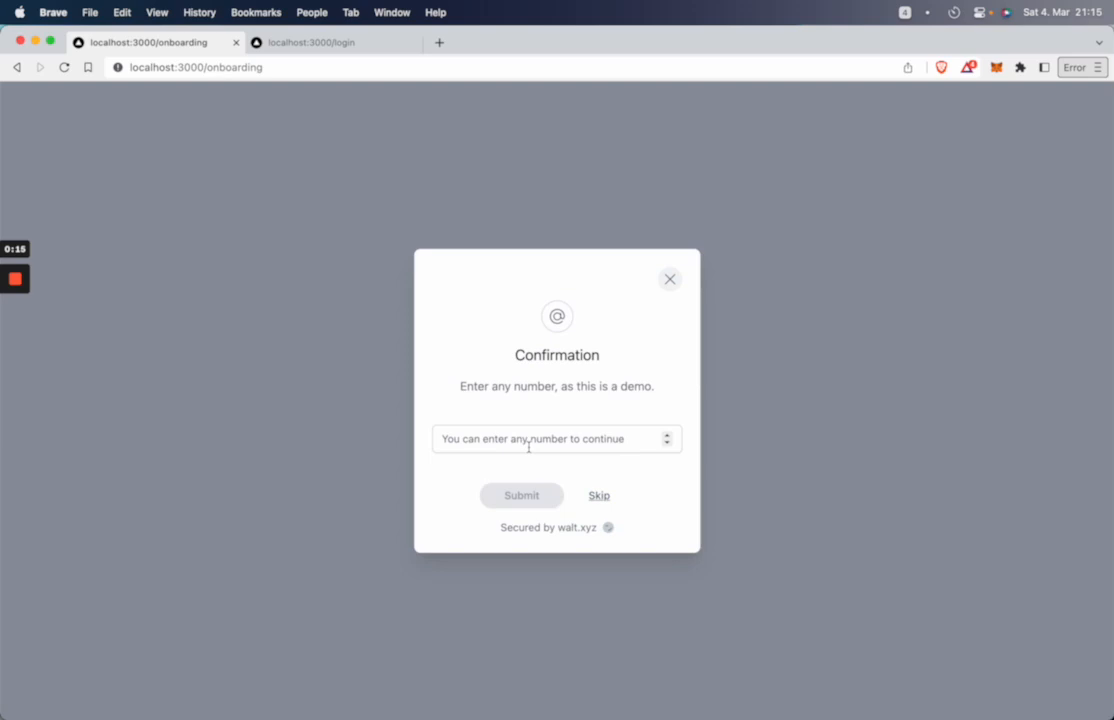
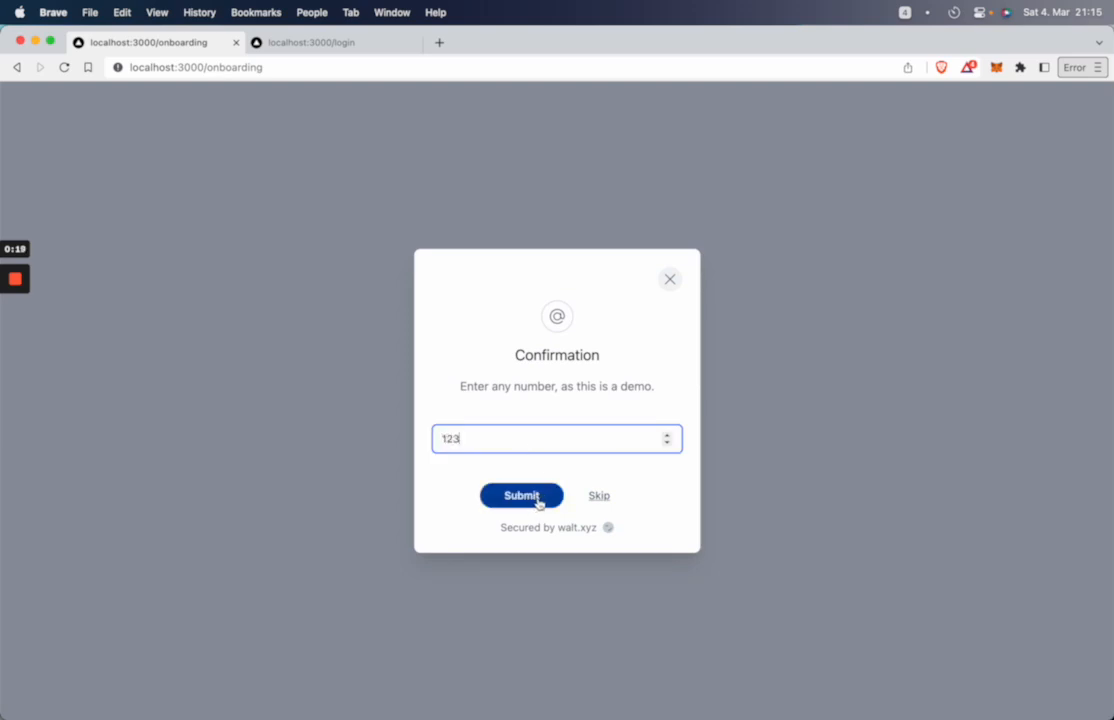
pyautogui.click(520, 496)
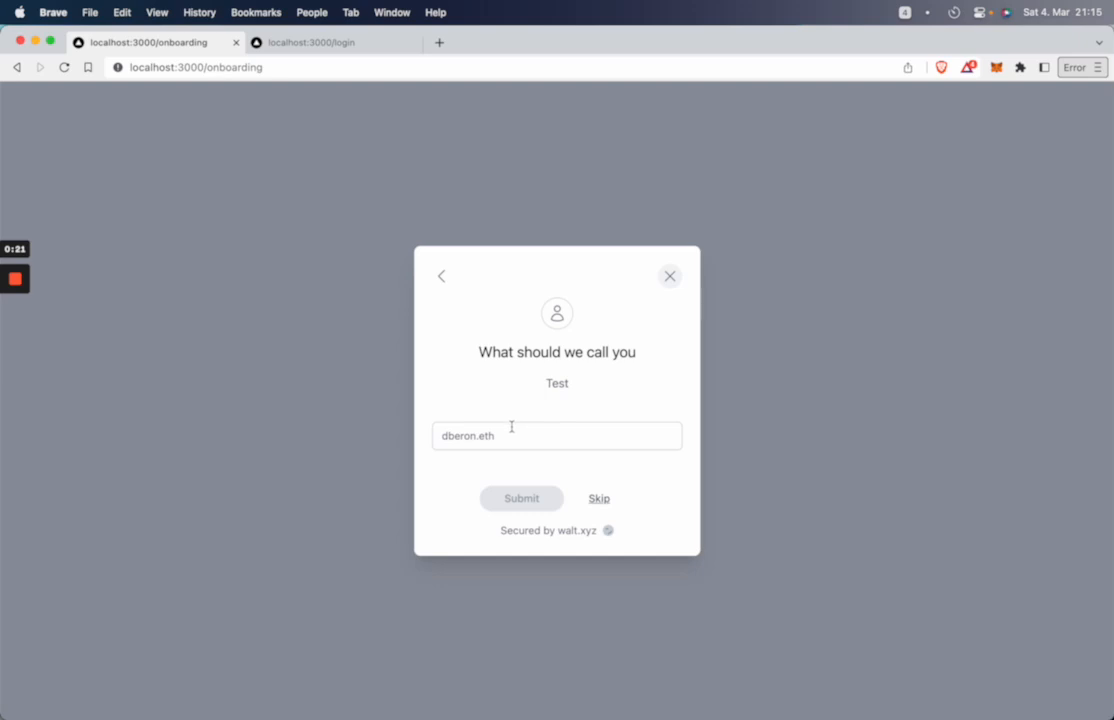
# - Enter and submit the display name 'Tamino'
pyautogui.click(556, 436)
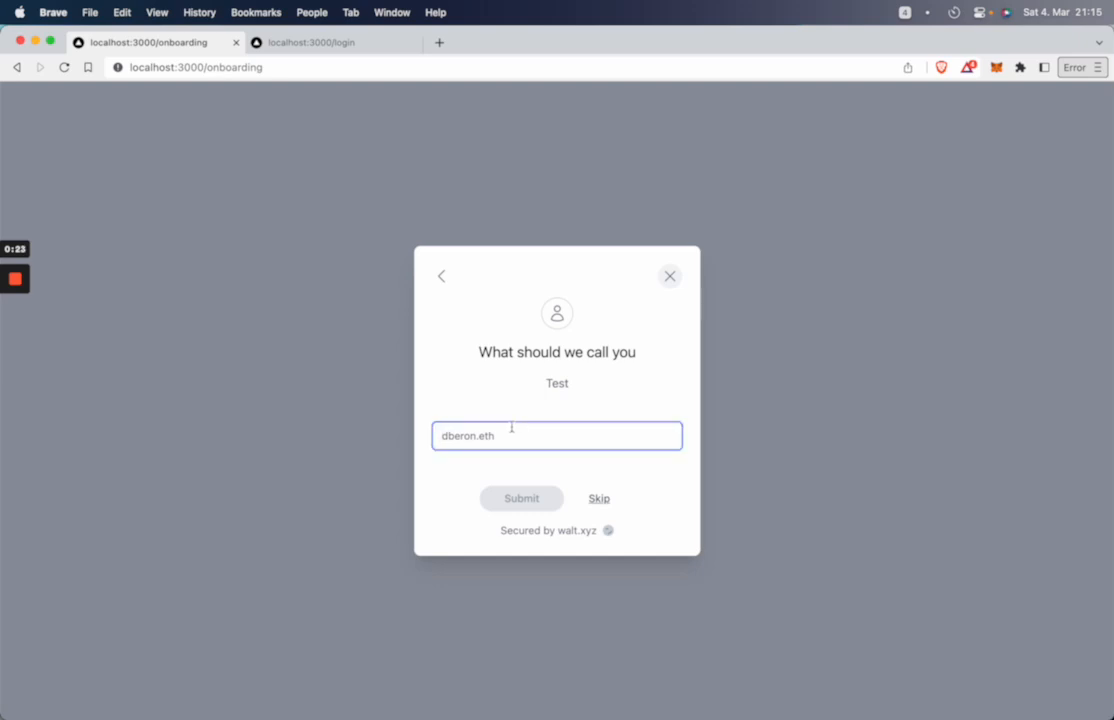
pyautogui.write('Tamino')
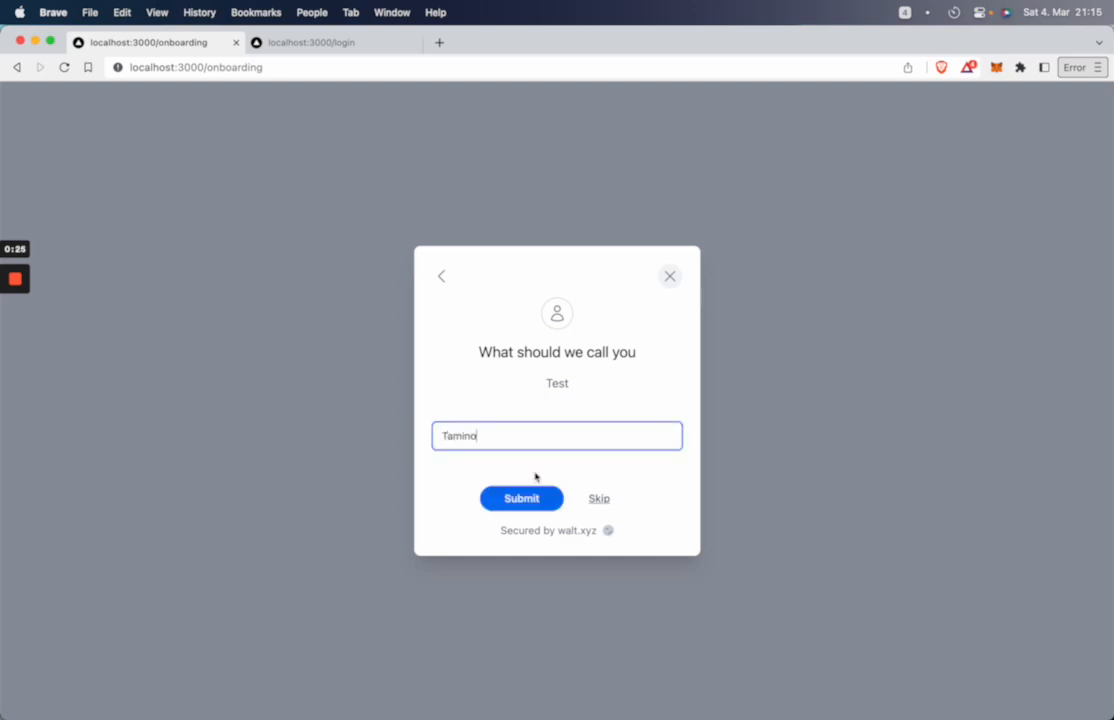
pyautogui.click(520, 498)
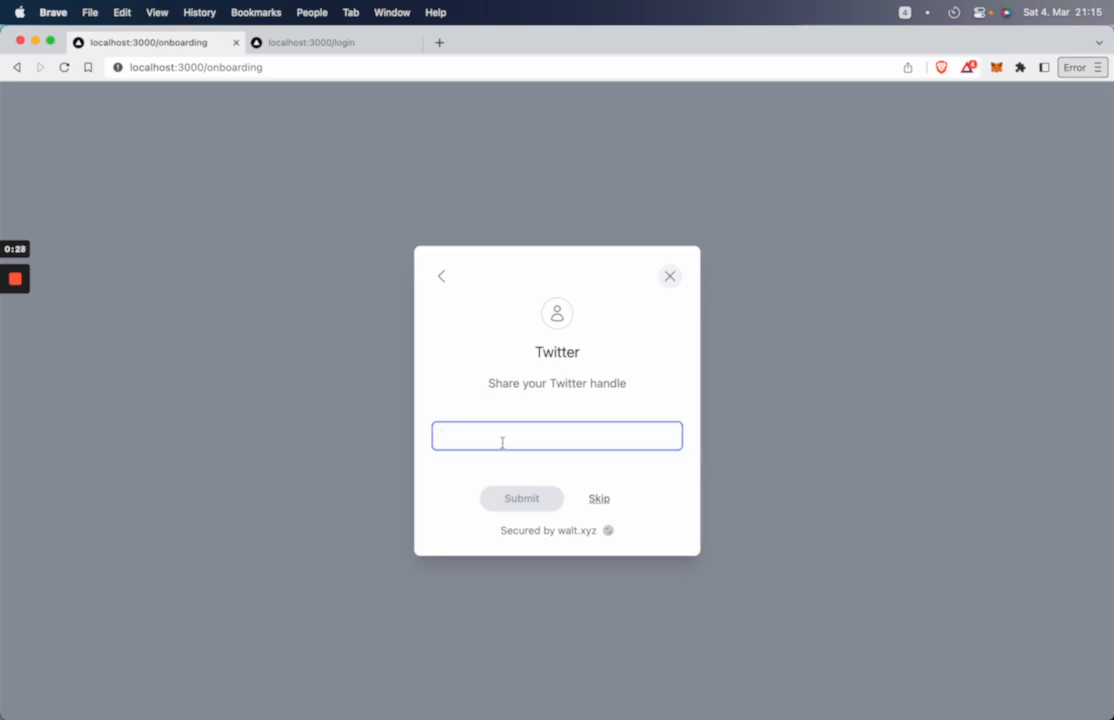
pyautogui.write('tamino')
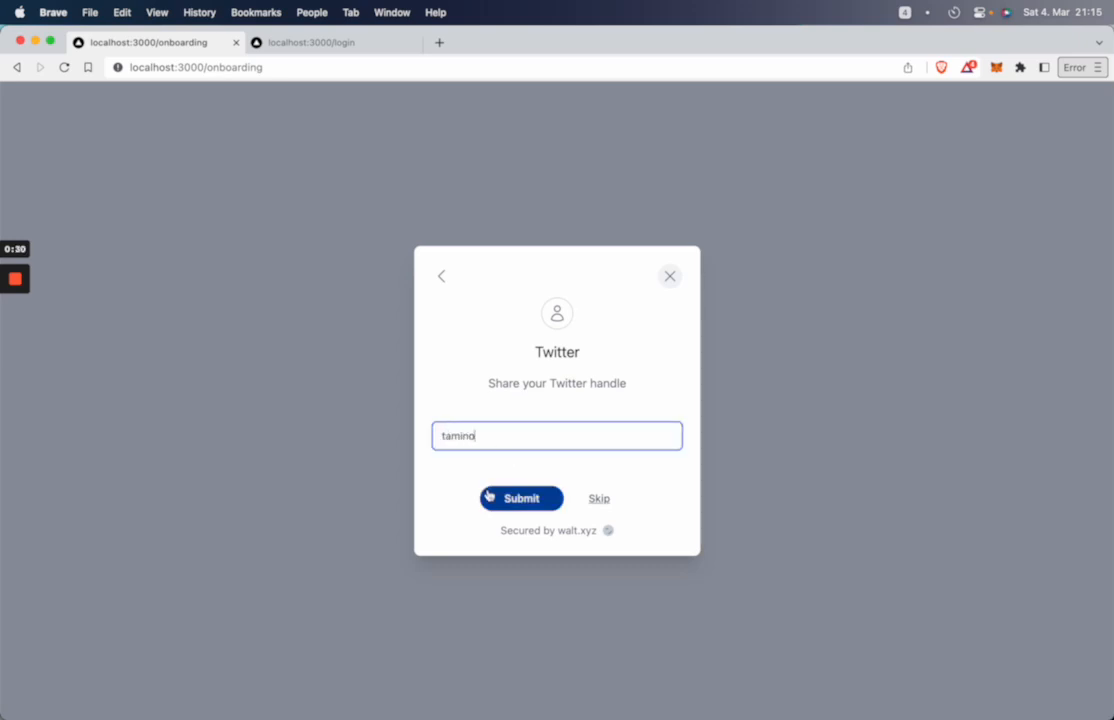
pyautogui.click(520, 498)
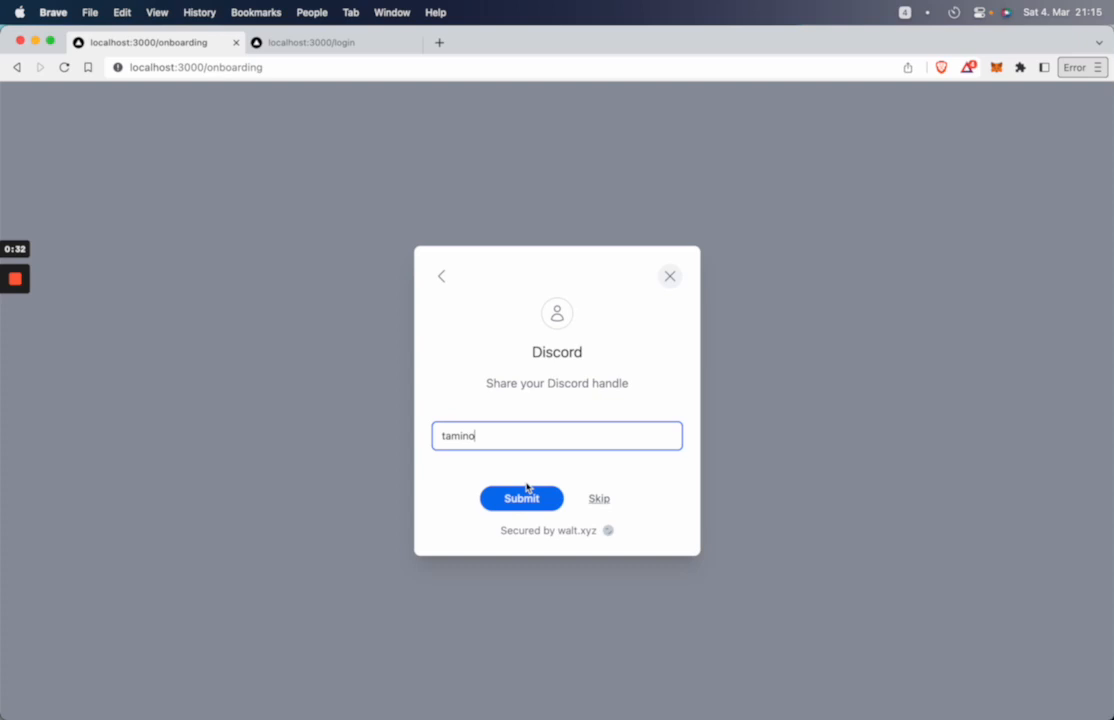
pyautogui.click(520, 498)
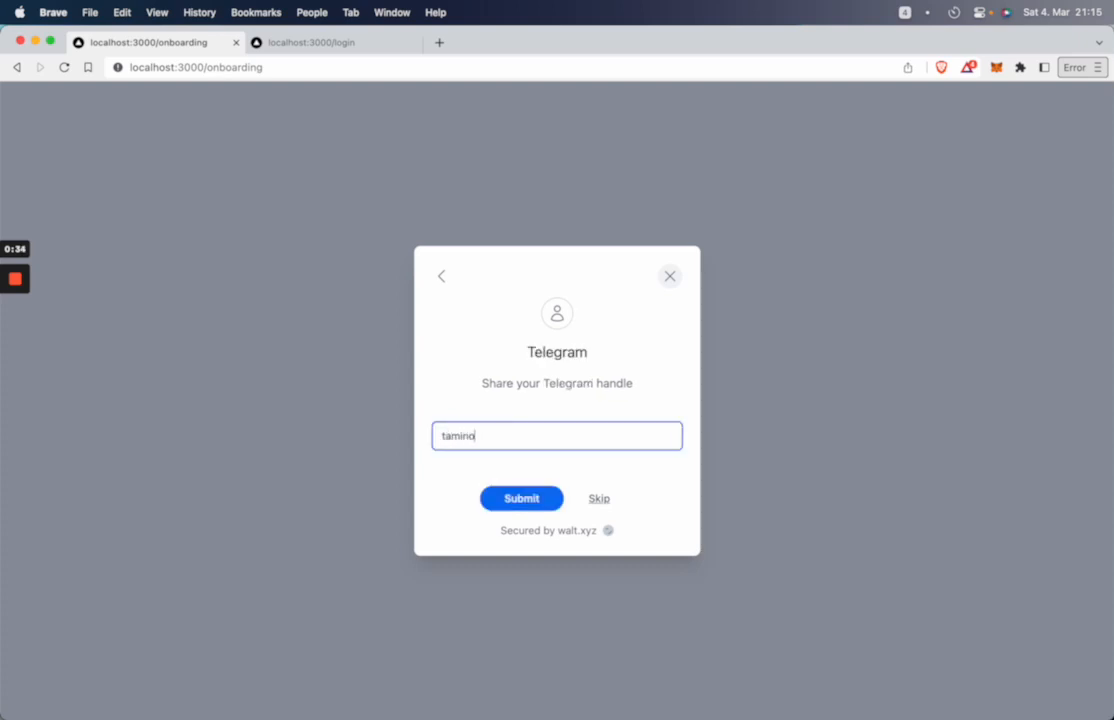
# - Submit the Telegram handle and store the collected profile details on Ceramic
pyautogui.click(520, 498)
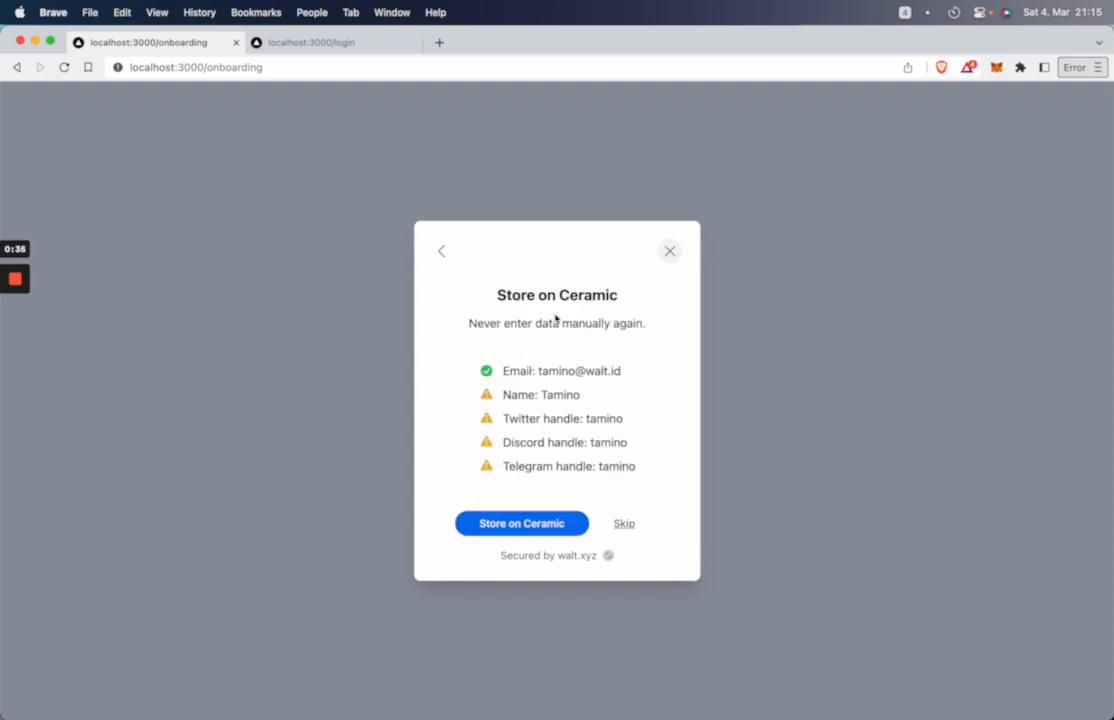
pyautogui.moveTo(552, 352)
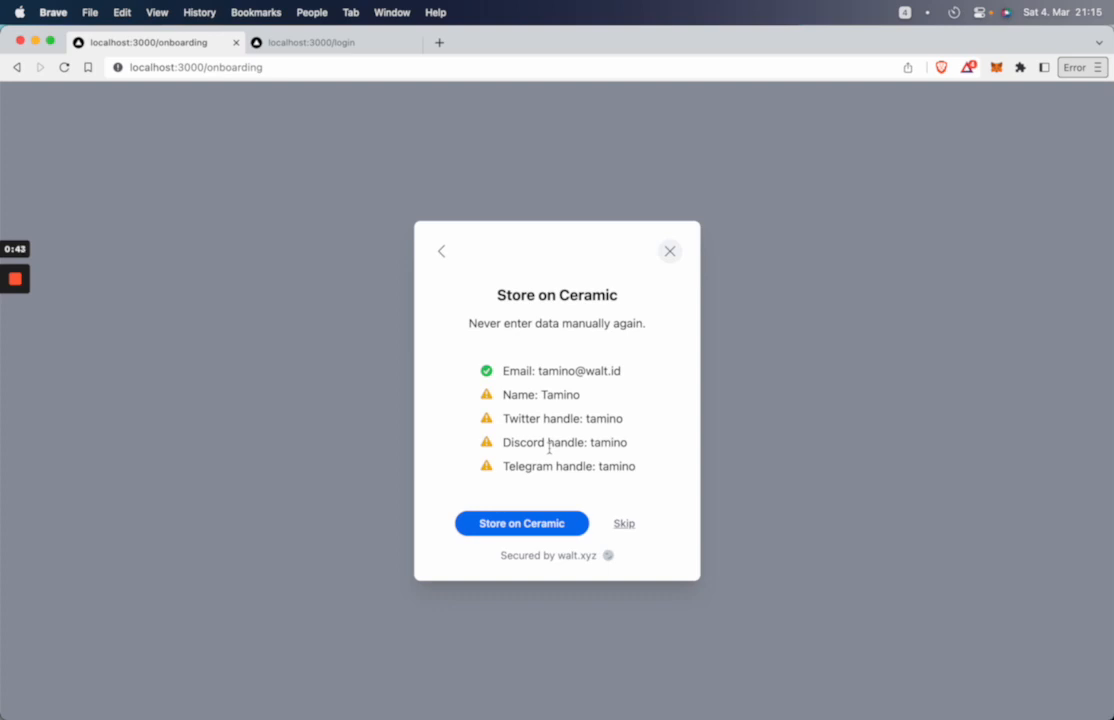
pyautogui.moveTo(564, 488)
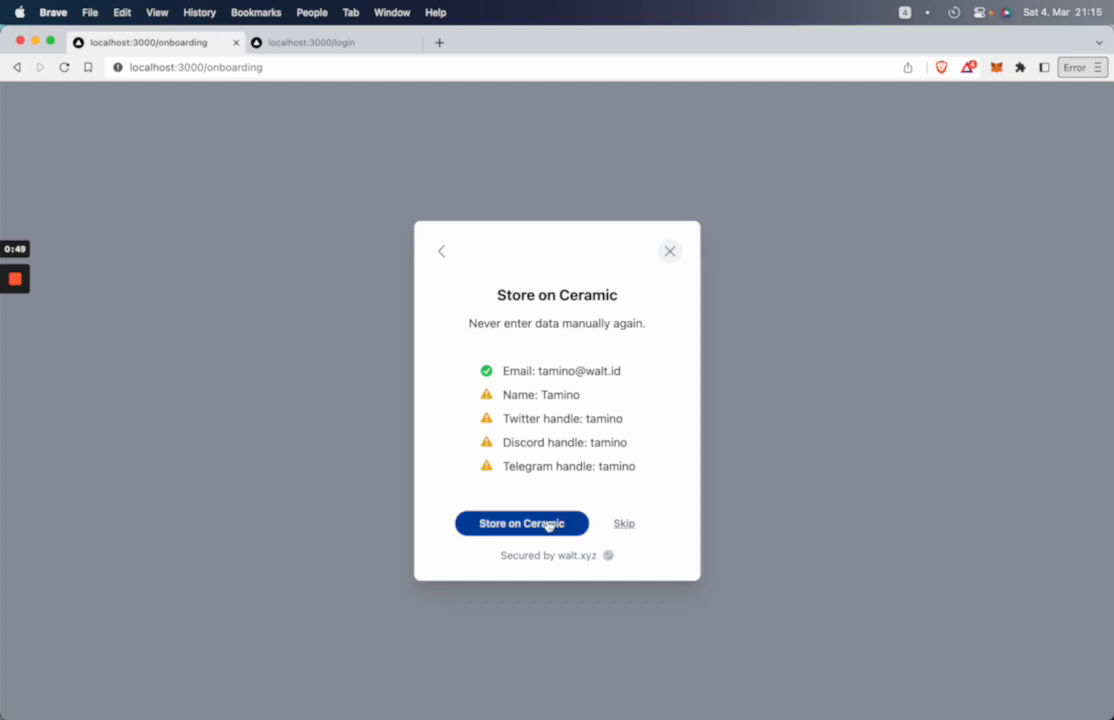
pyautogui.click(520, 524)
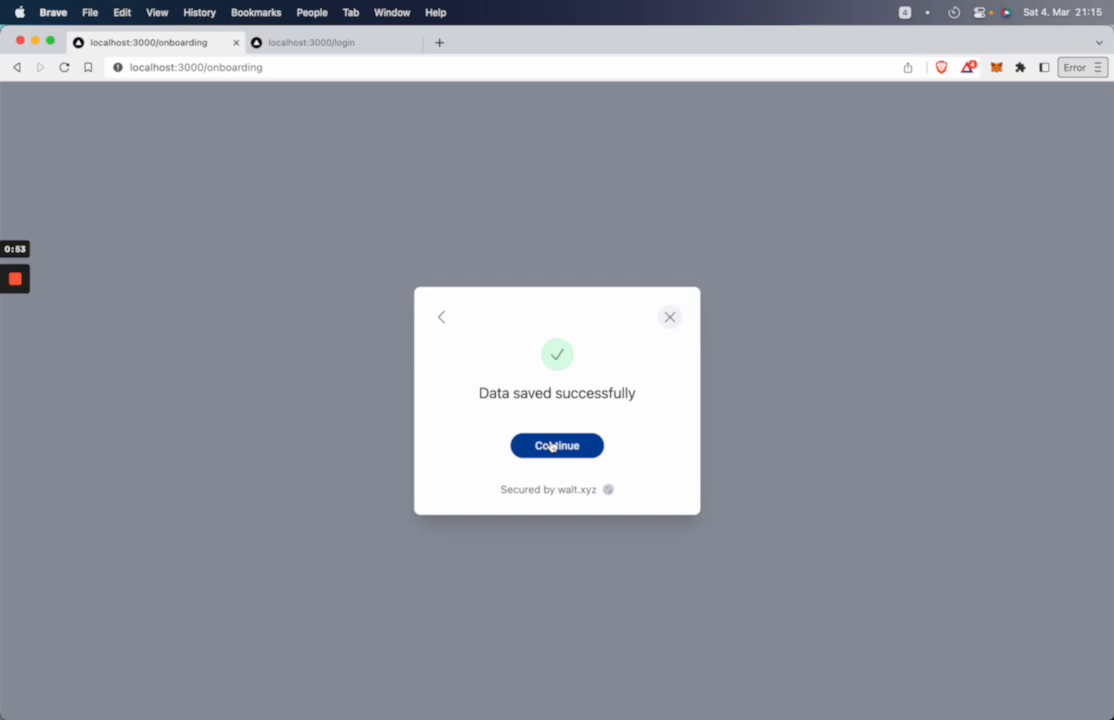
# - Continue to Claim Membership, mint the NFT and dismiss the congratulations message
pyautogui.click(556, 444)
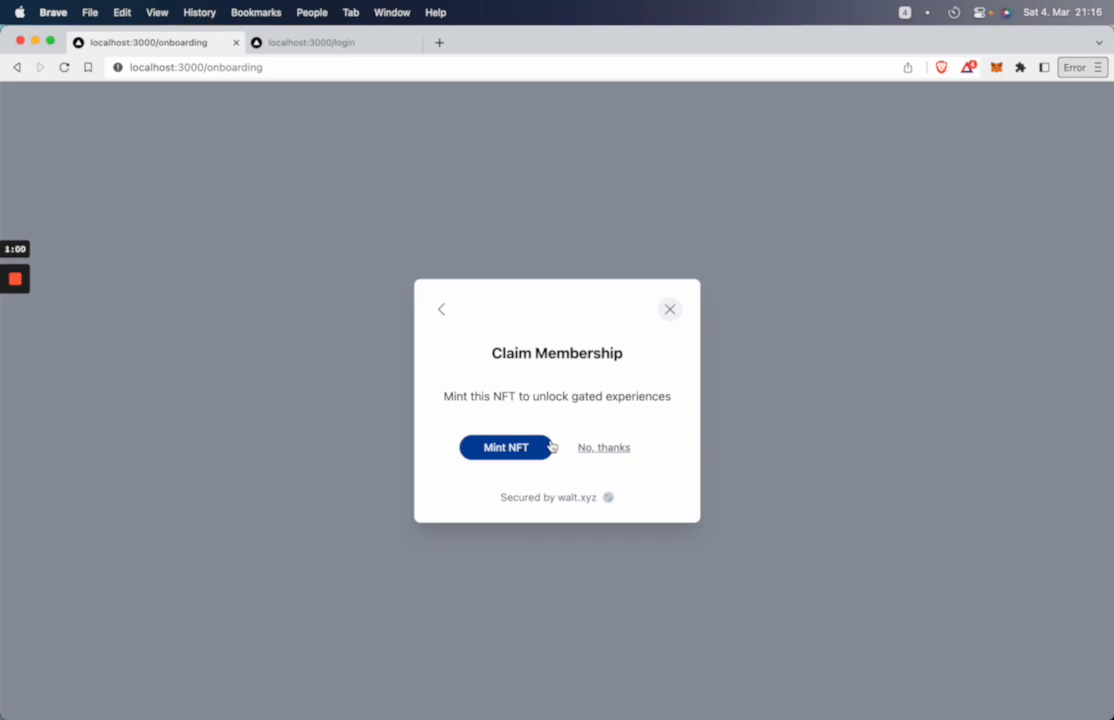
pyautogui.moveTo(524, 452)
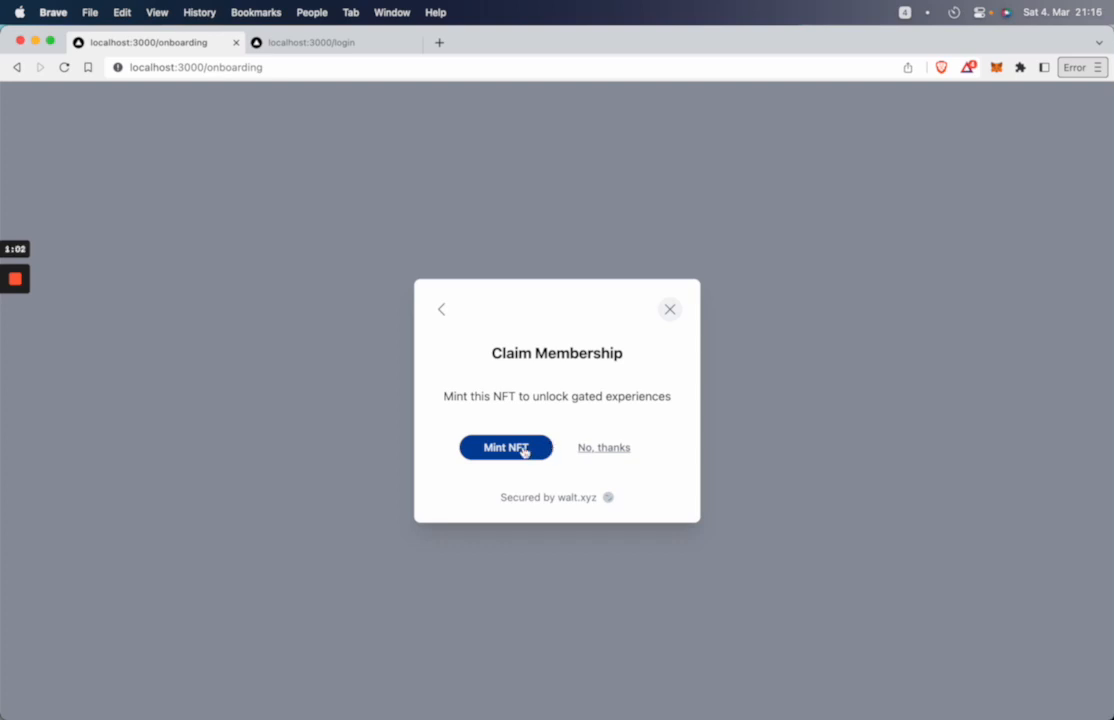
pyautogui.click(504, 448)
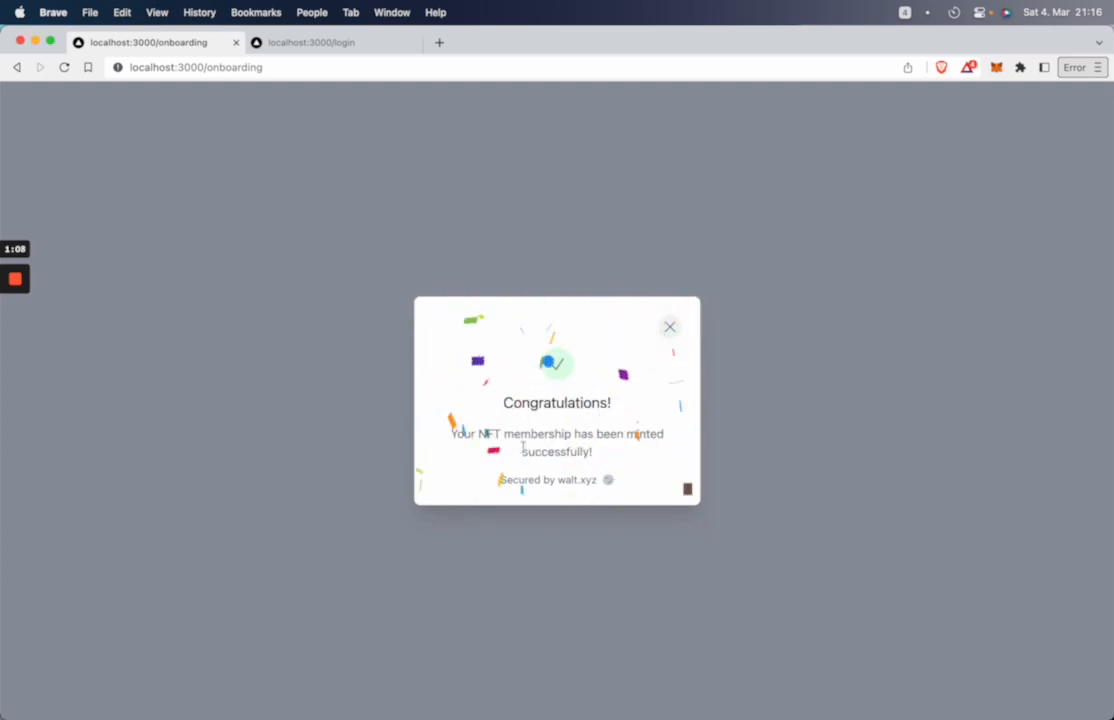
pyautogui.click(668, 328)
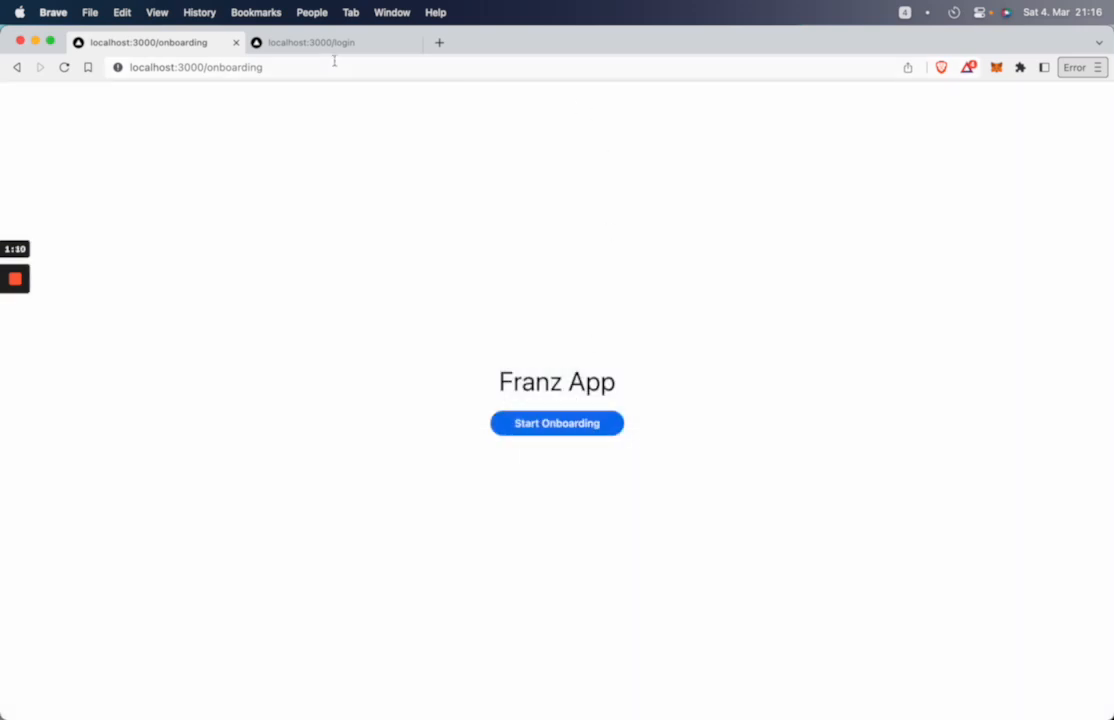
# - Log in to Sissi App on localhost:3000 with MetaMask and sign the request as tamino.eth
pyautogui.click(320, 42)
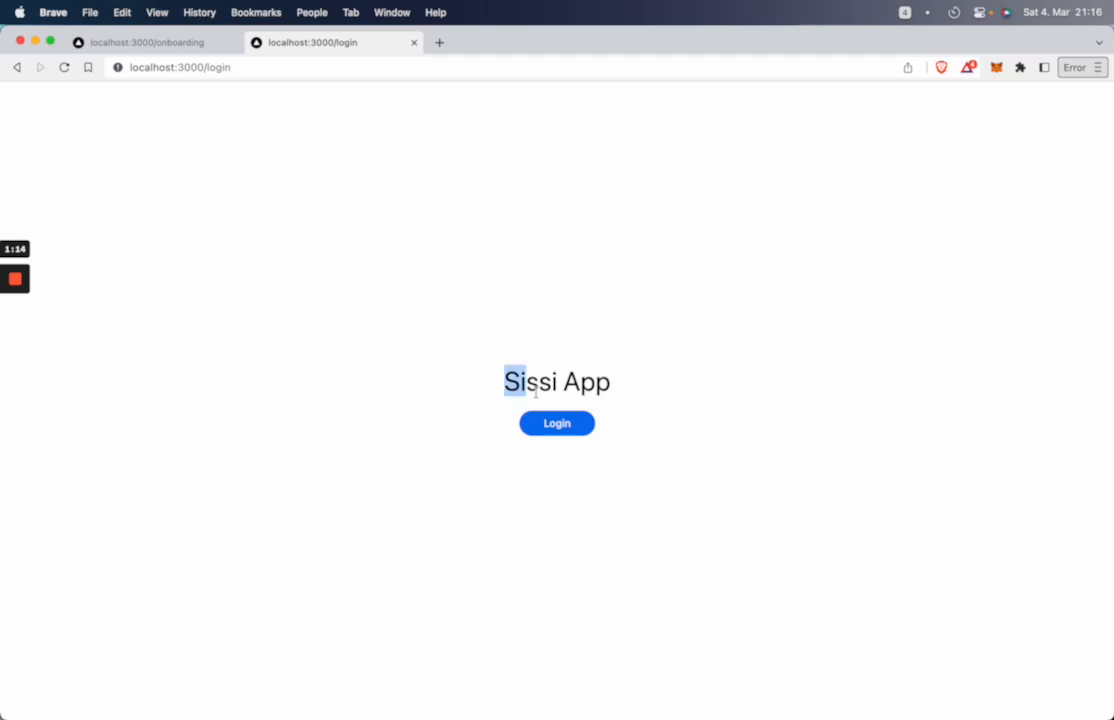
pyautogui.click(556, 424)
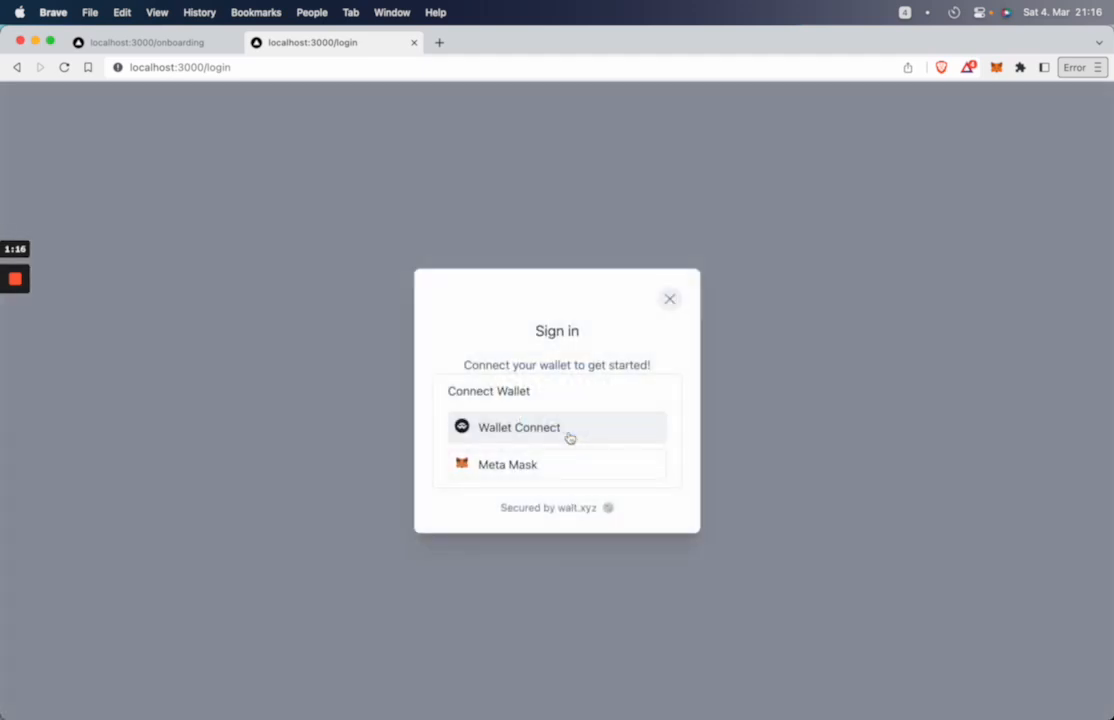
pyautogui.click(508, 464)
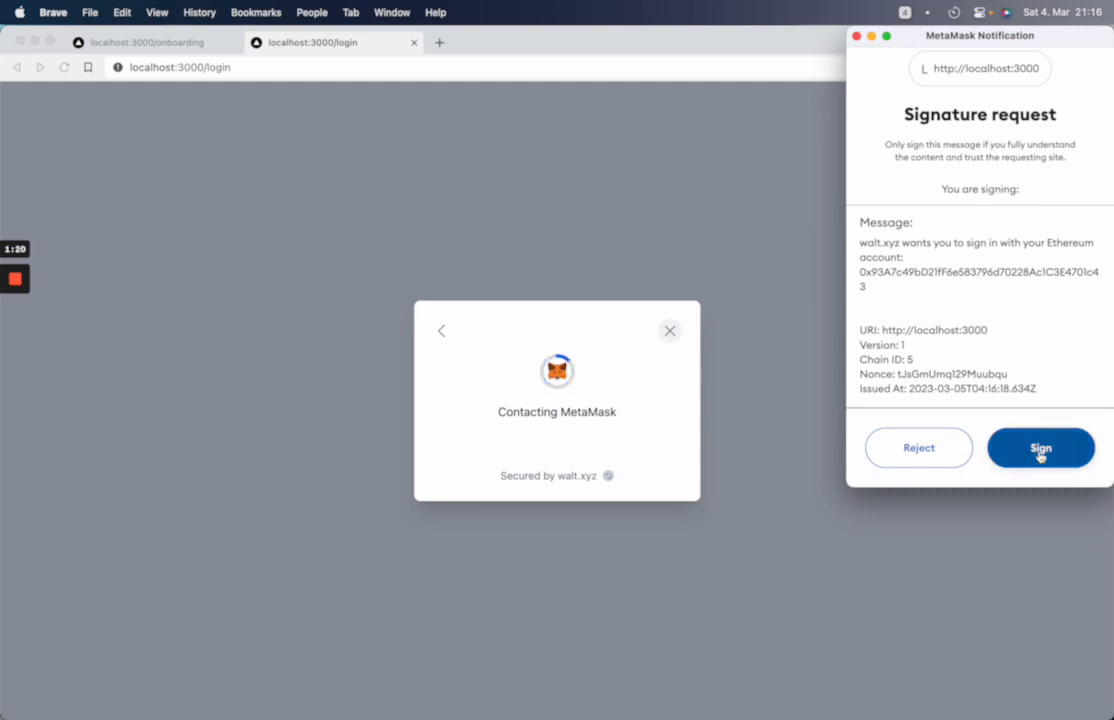
pyautogui.click(1040, 448)
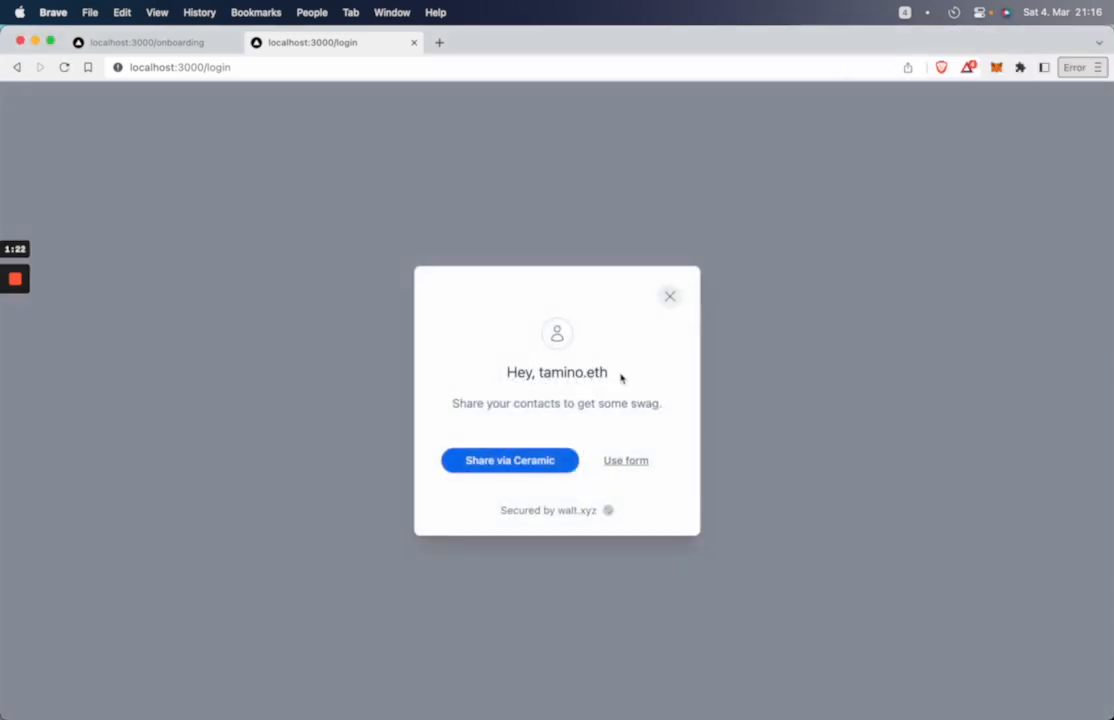
# - Share the stored contact data with Sissi App via Ceramic and claim the free burger voucher
pyautogui.doubleClick(572, 372)
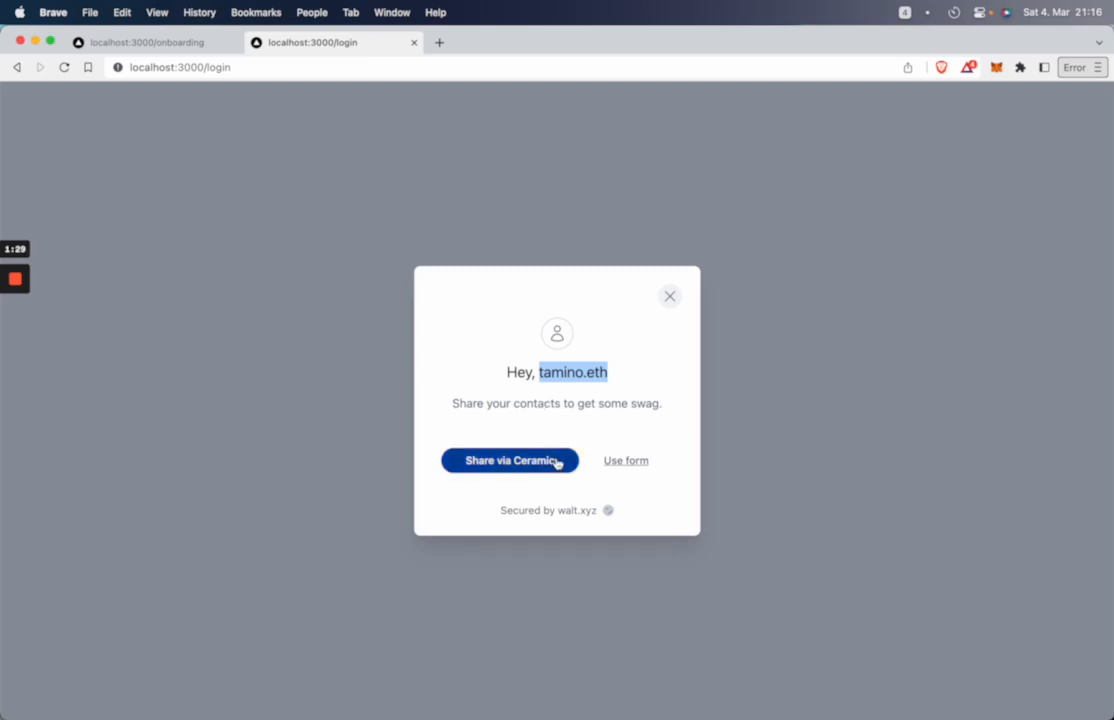
pyautogui.click(508, 460)
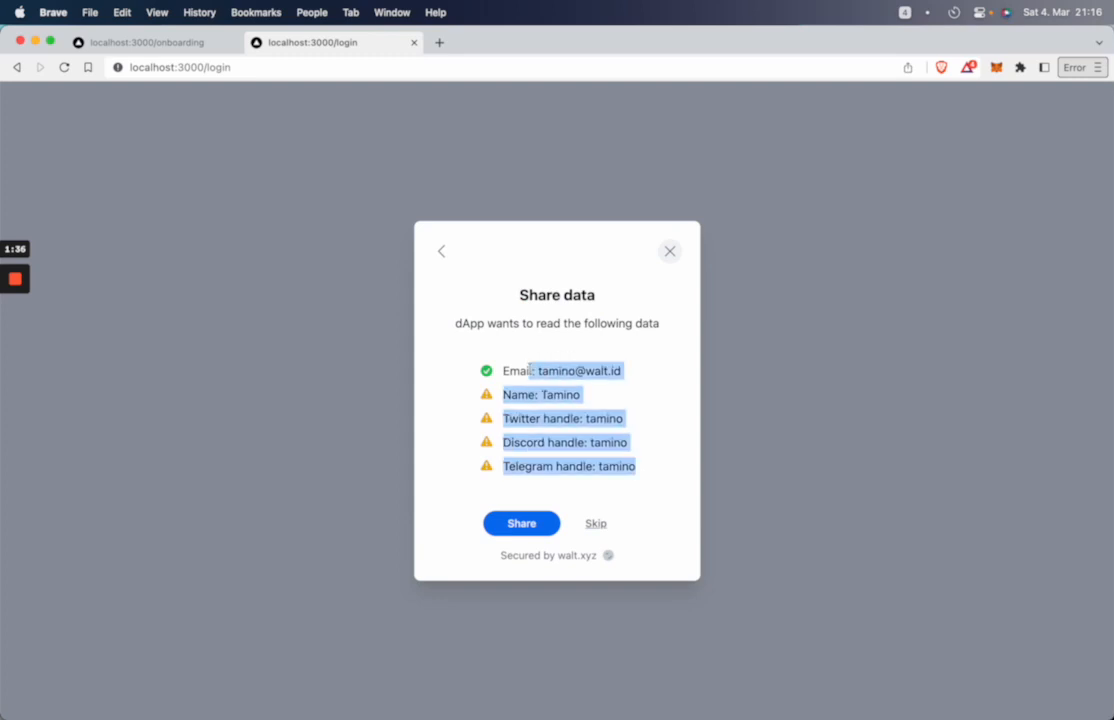
pyautogui.click(520, 524)
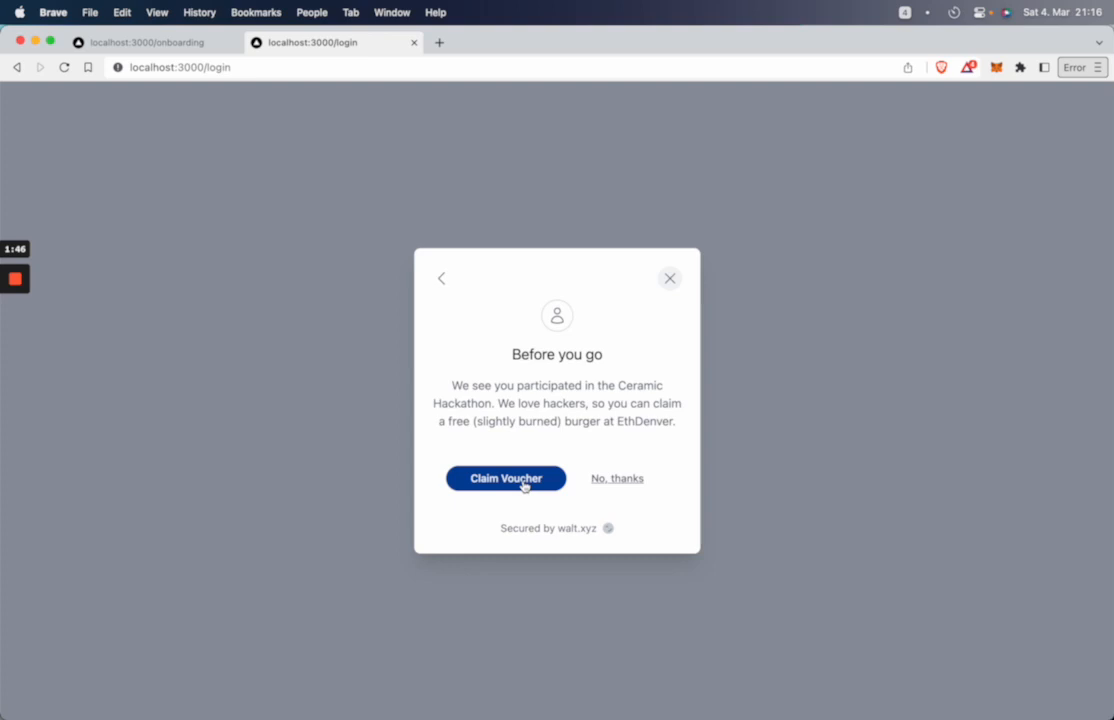
pyautogui.click(504, 478)
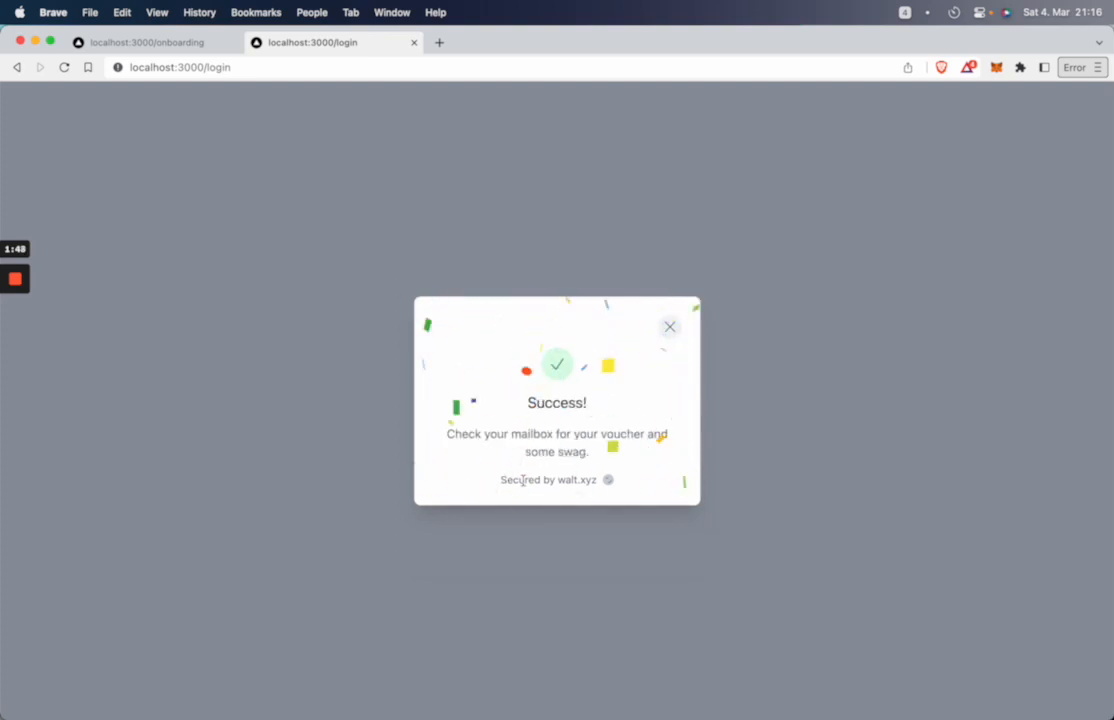